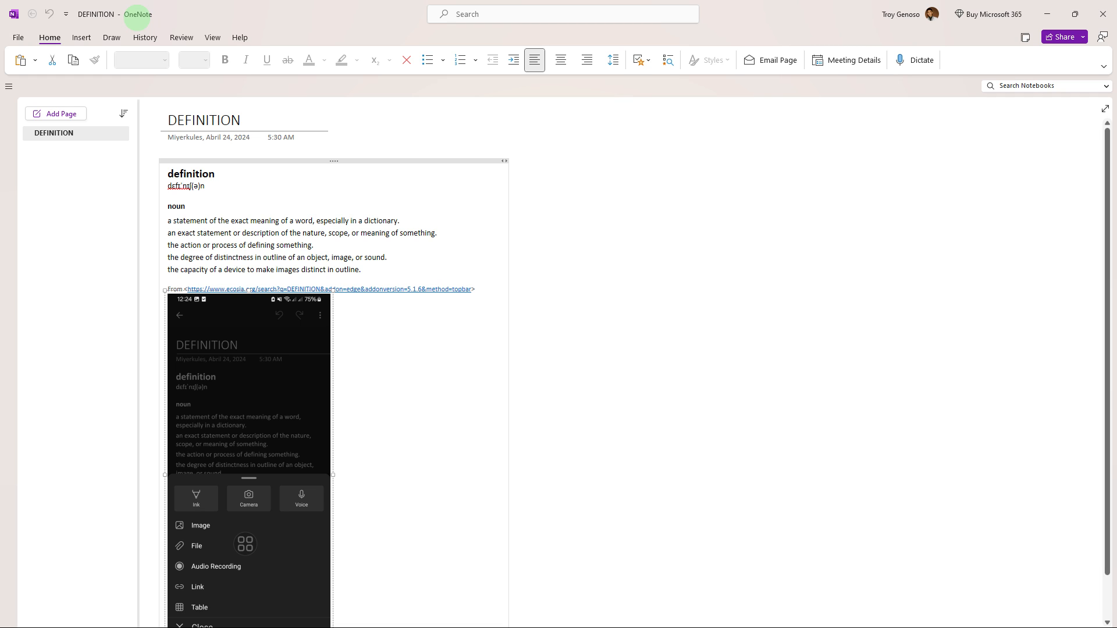
mouse_move(117, 40)
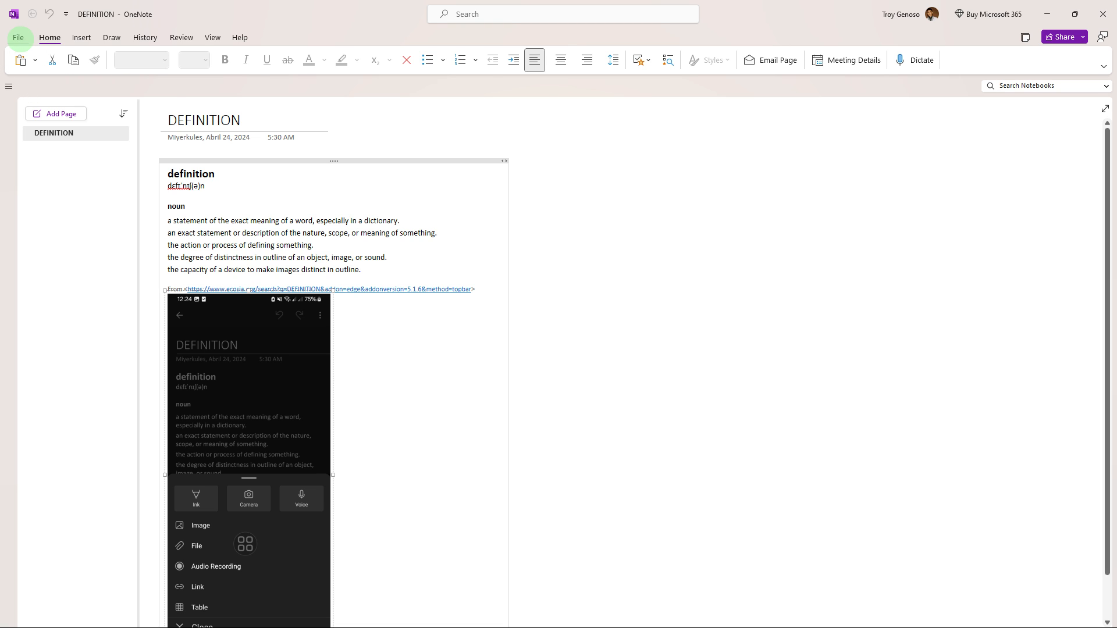
- View the sync status of the three notebooks from the File Info pane
click(18, 37)
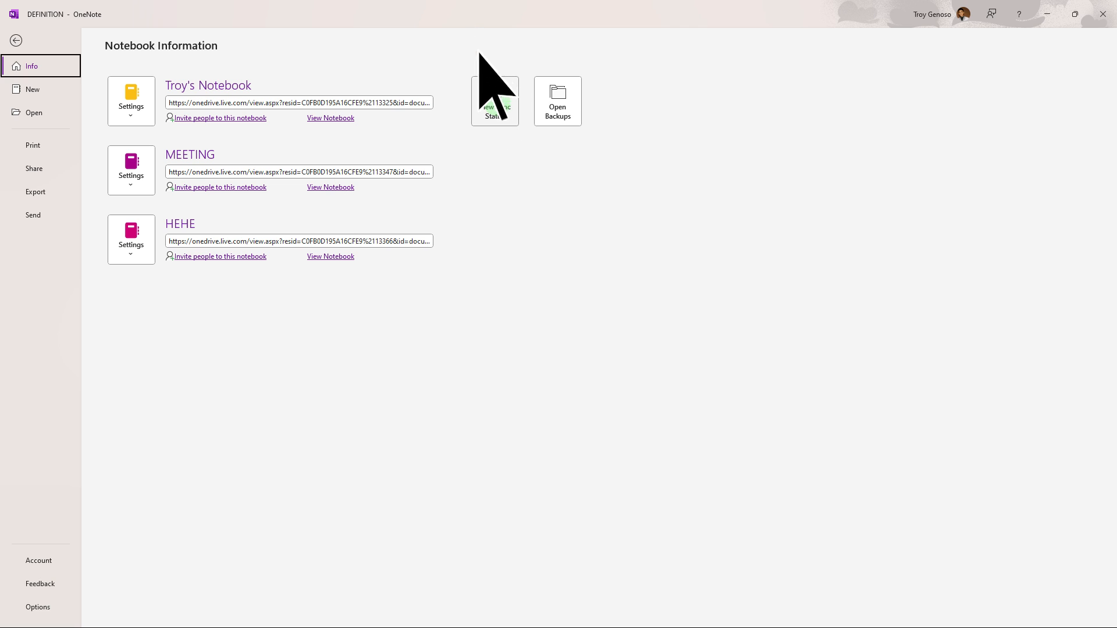
click(495, 101)
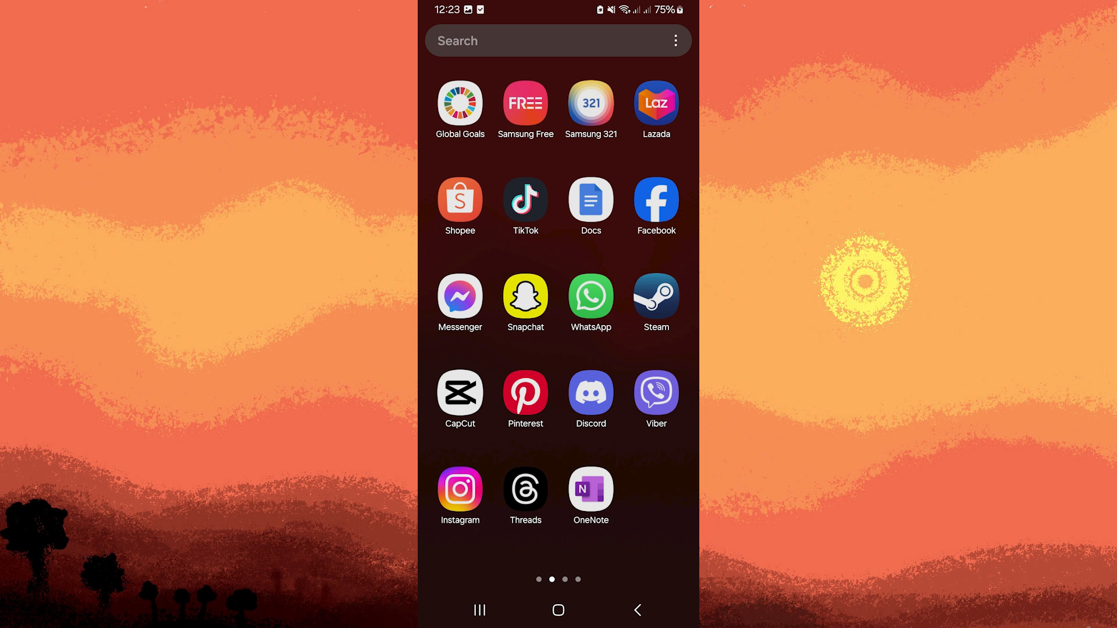
mouse_move(592, 496)
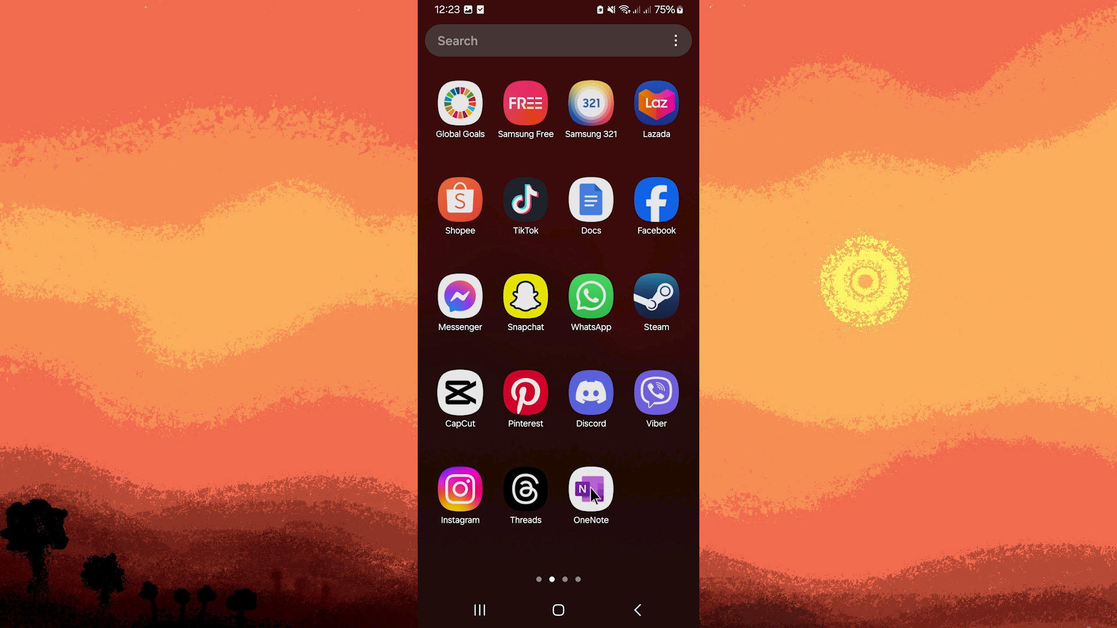
- Launch OneNote on the phone and show the account page with add-account and sign-out options
click(590, 489)
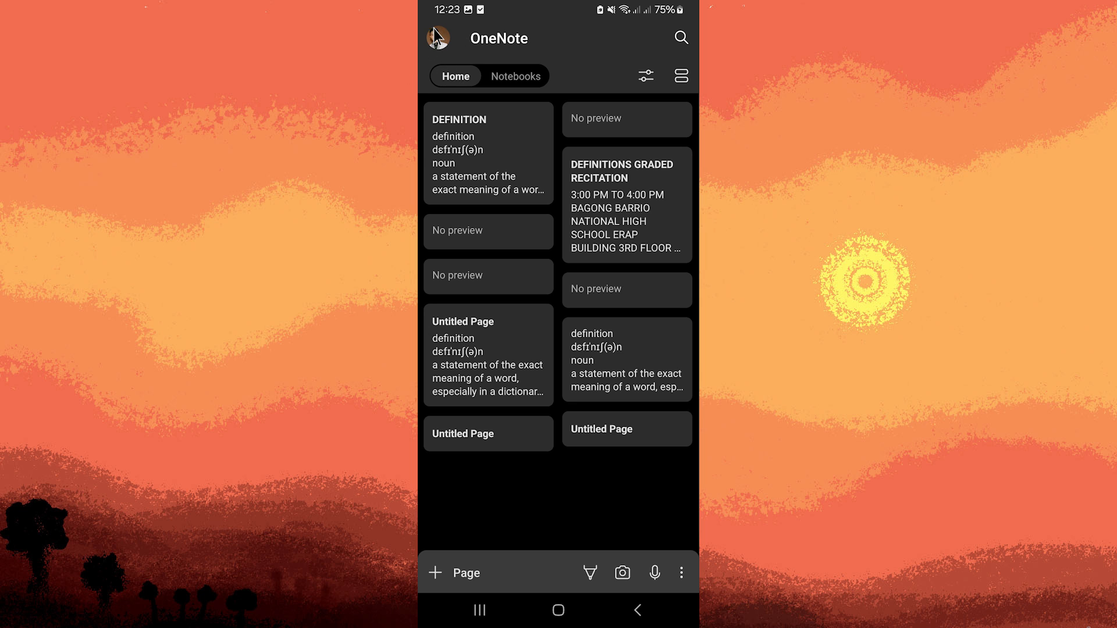
mouse_move(437, 38)
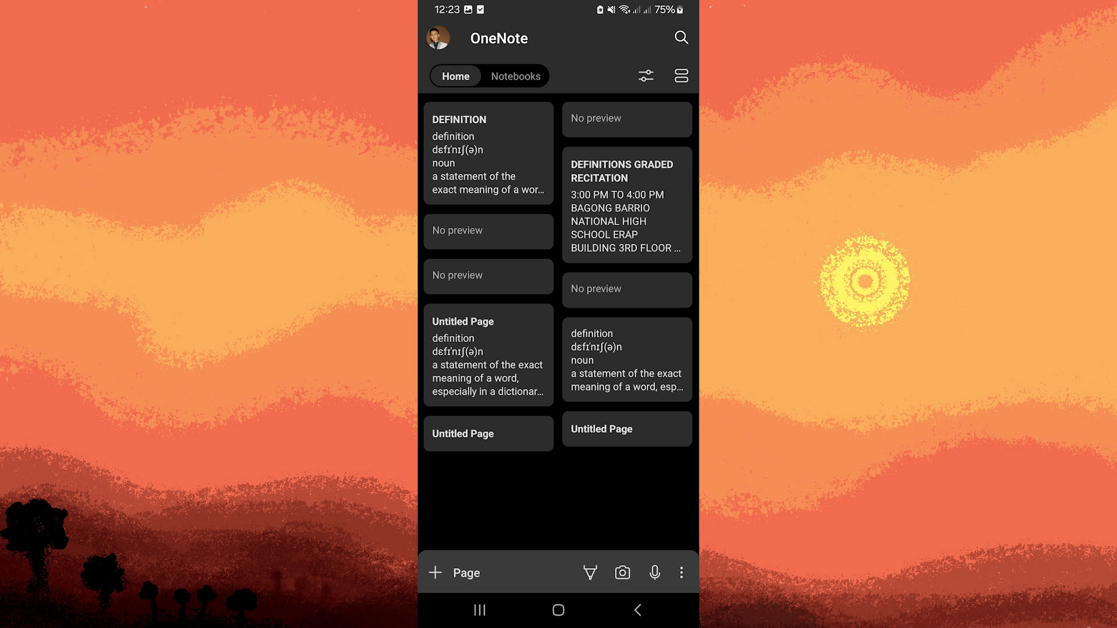
click(438, 37)
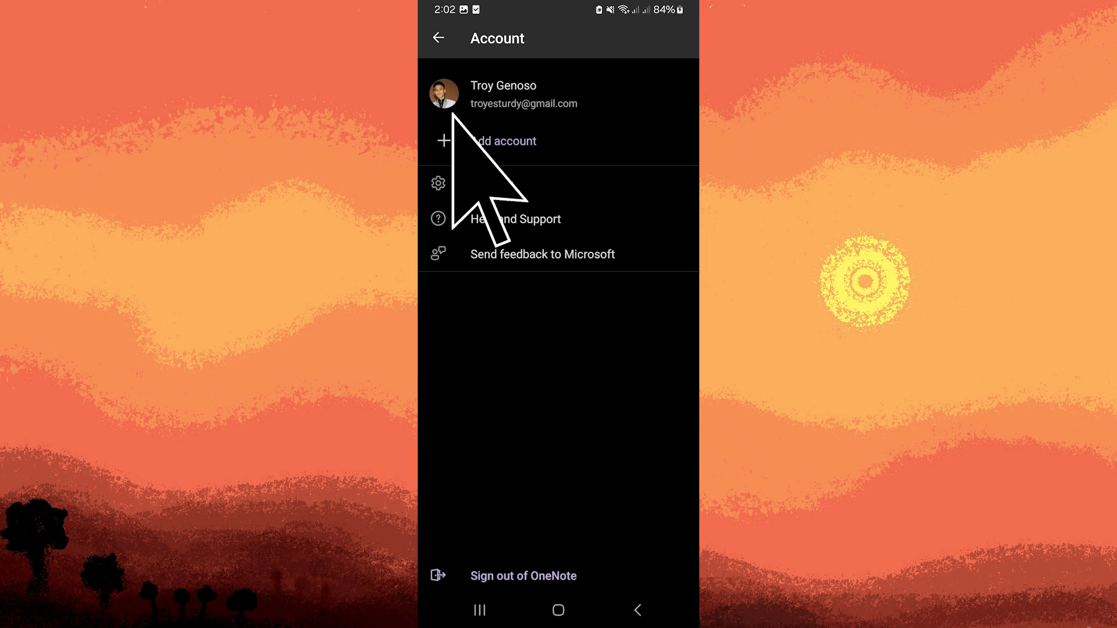